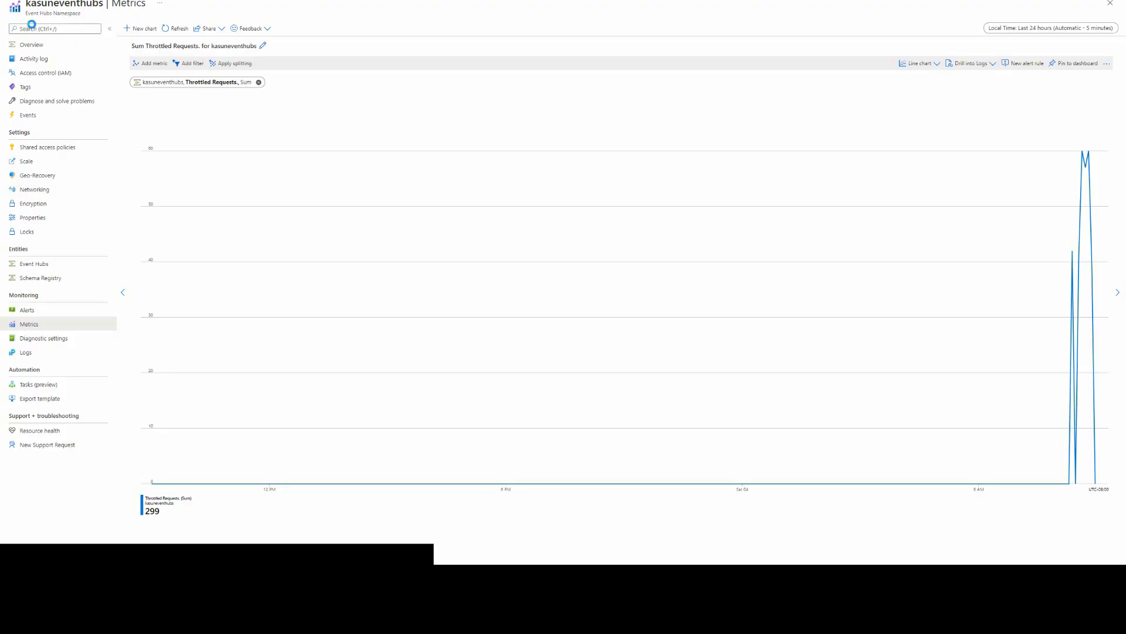
{"action": "mouse_move", "coordinate": [331, 54]}
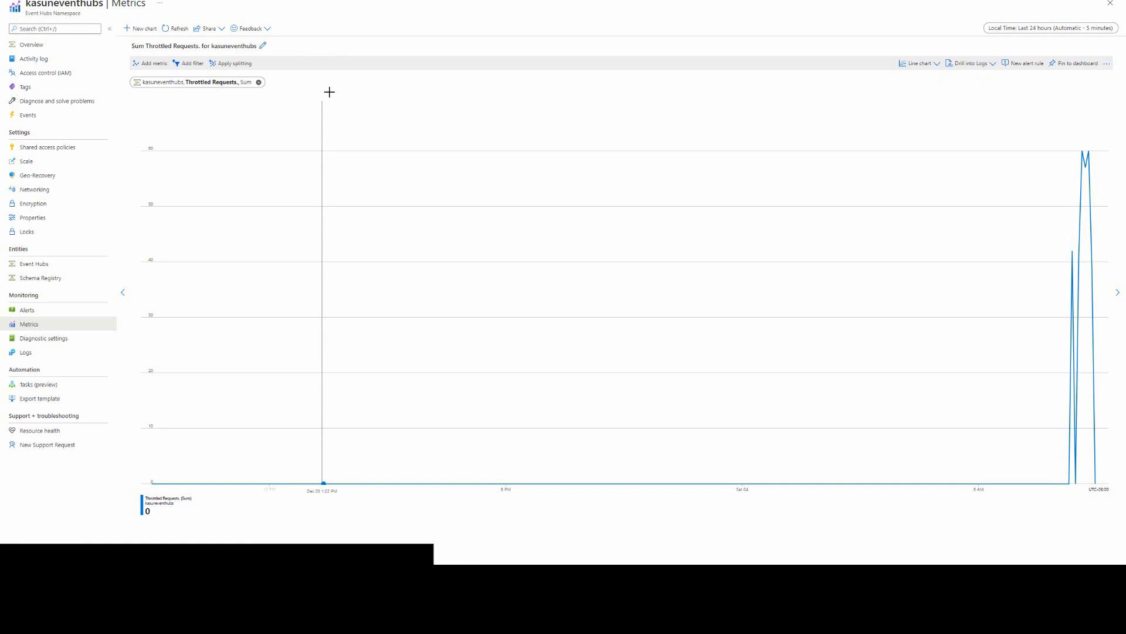
{"action": "mouse_move", "coordinate": [336, 37]}
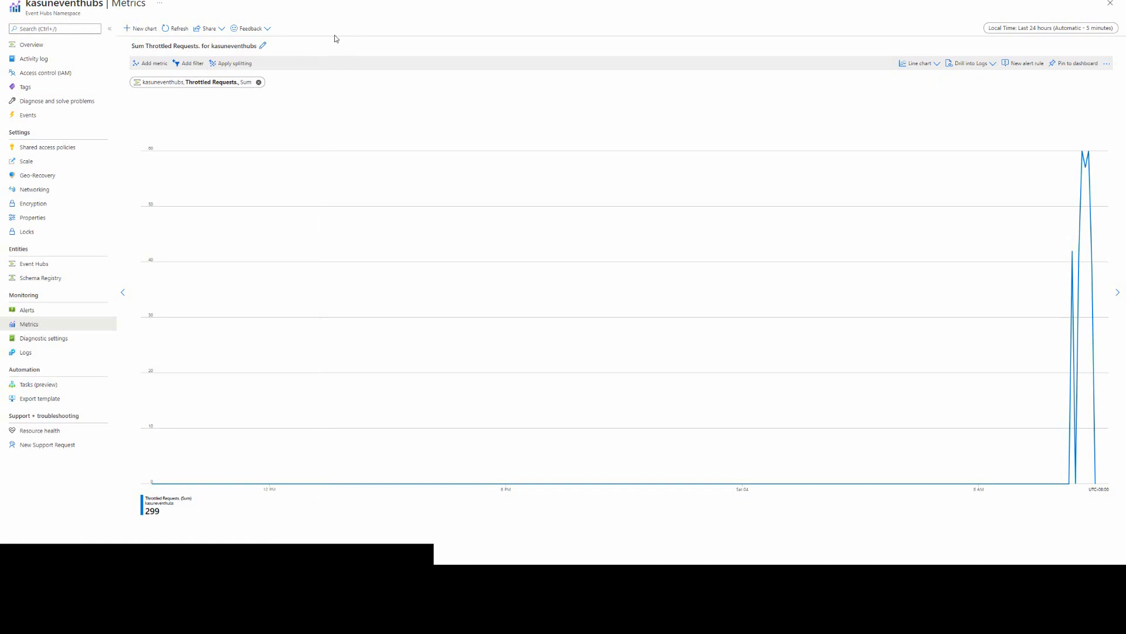
{"action": "mouse_move", "coordinate": [359, 82]}
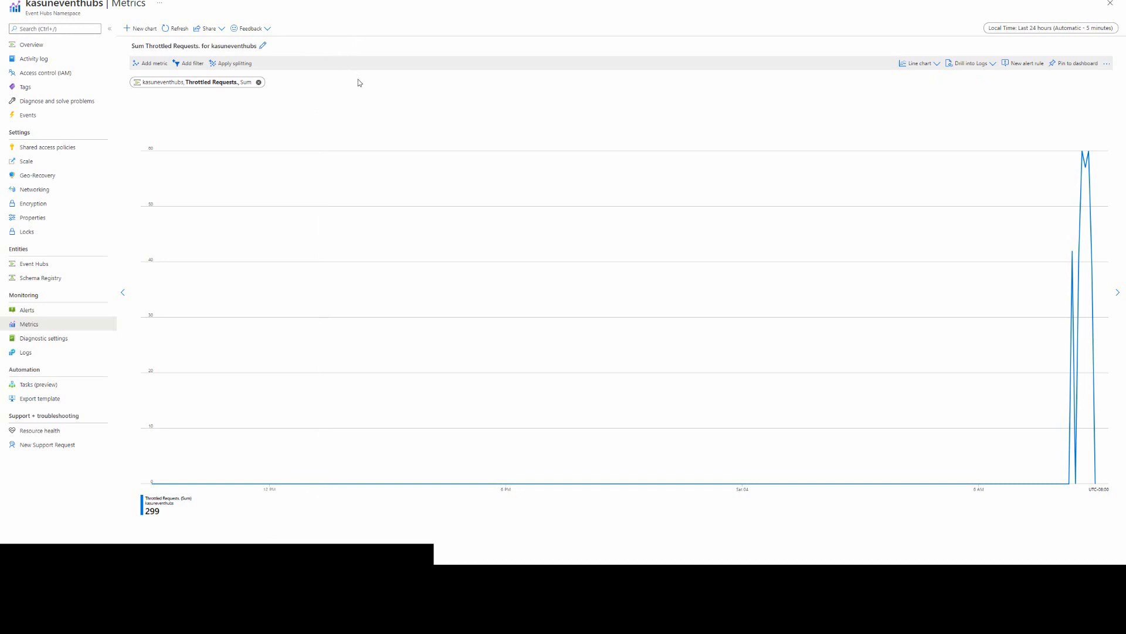
{"action": "mouse_move", "coordinate": [225, 87]}
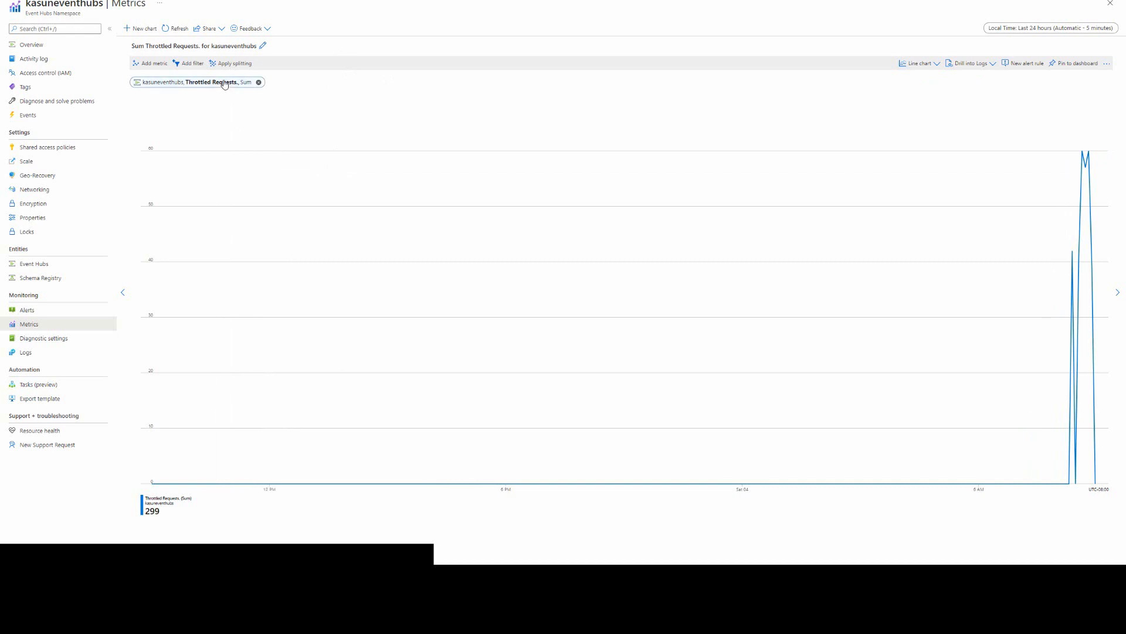
{"action": "mouse_move", "coordinate": [224, 86]}
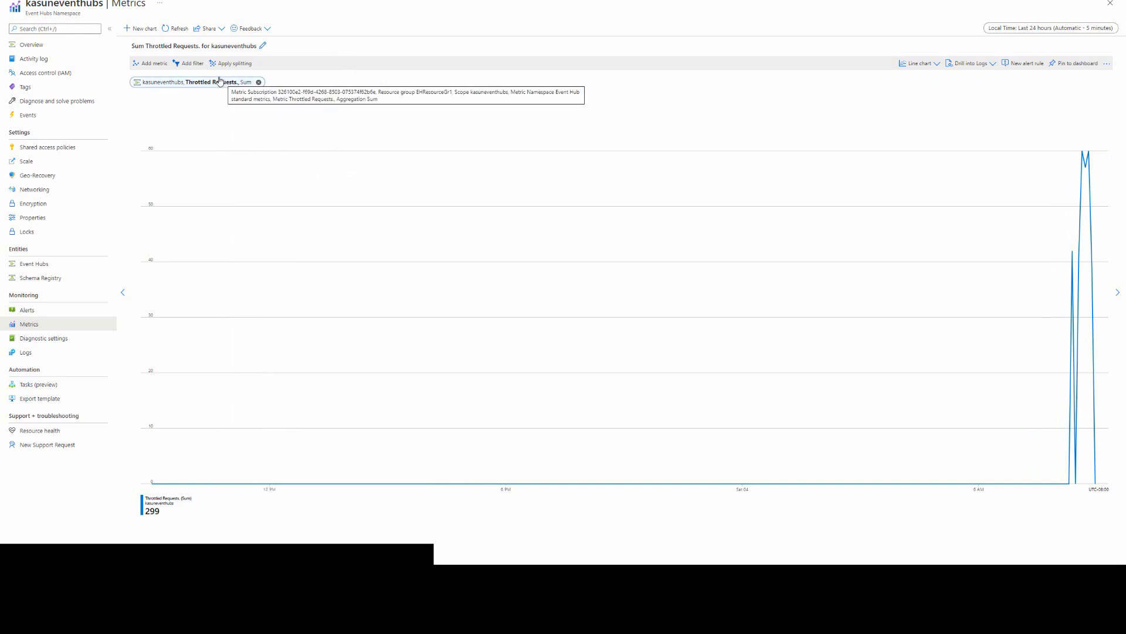
{"action": "mouse_move", "coordinate": [790, 129]}
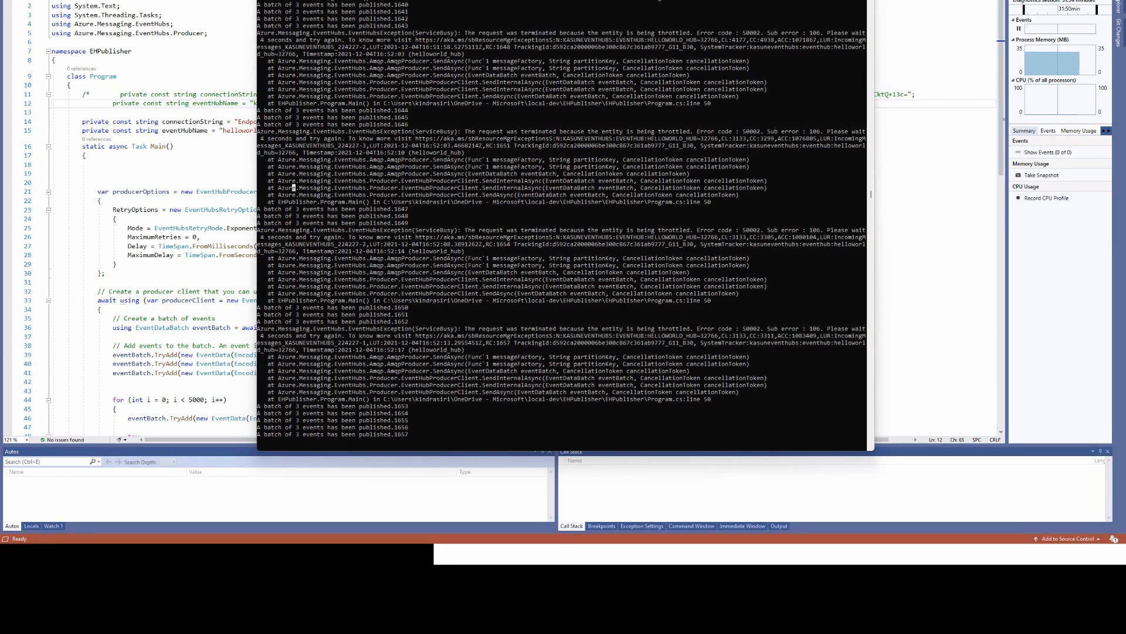
{"action": "mouse_move", "coordinate": [448, 231]}
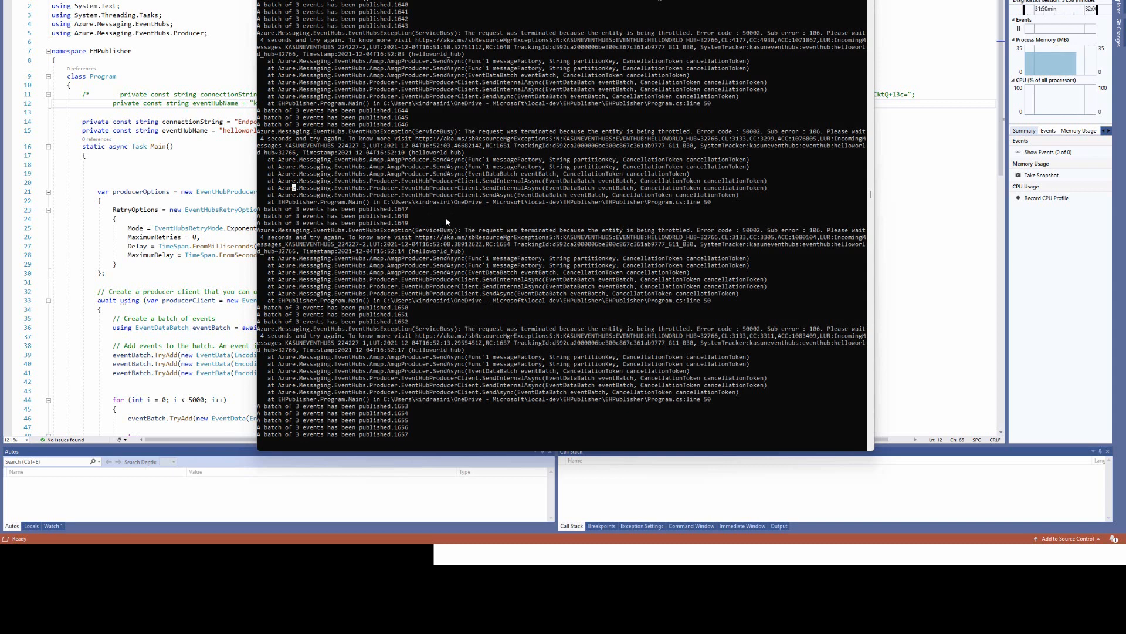
{"action": "mouse_move", "coordinate": [337, 286]}
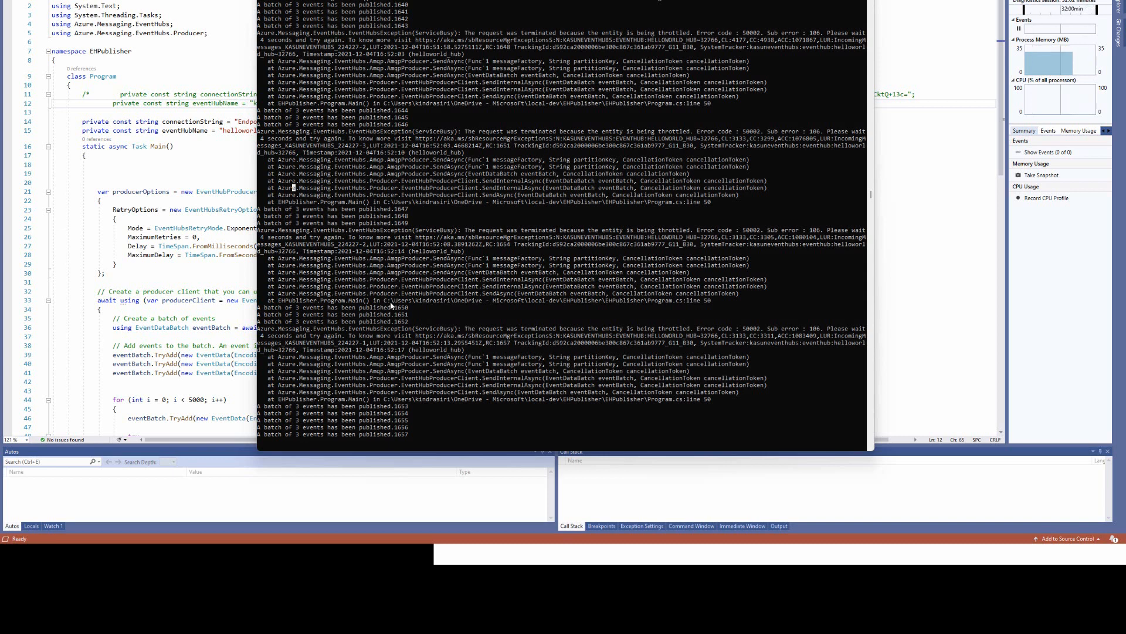
{"action": "mouse_move", "coordinate": [404, 320]}
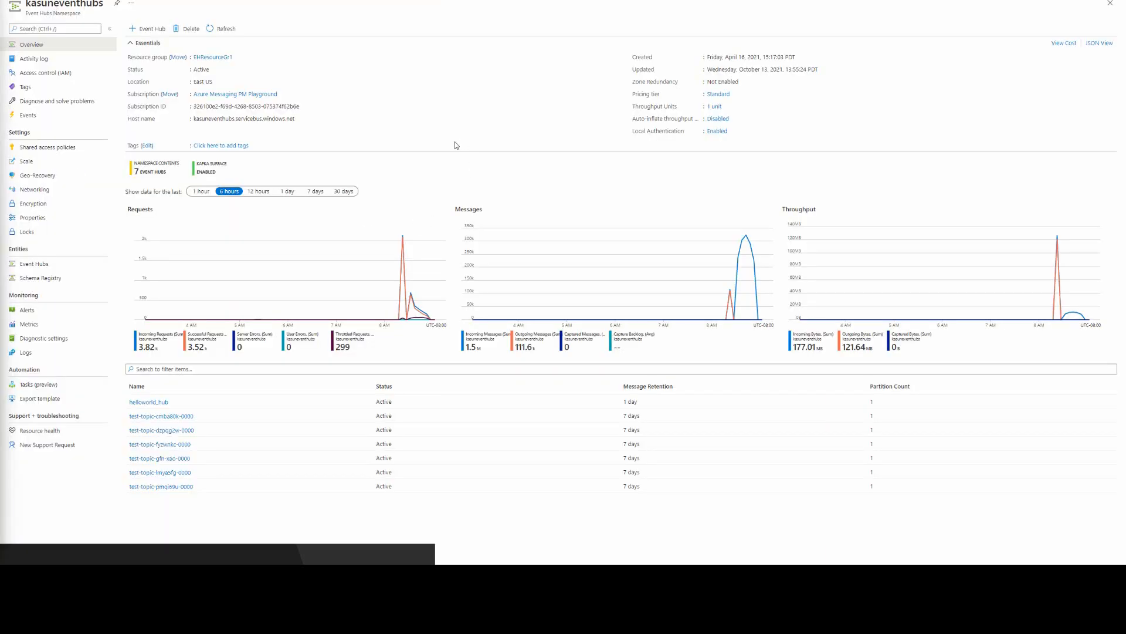
{"action": "mouse_move", "coordinate": [451, 138]}
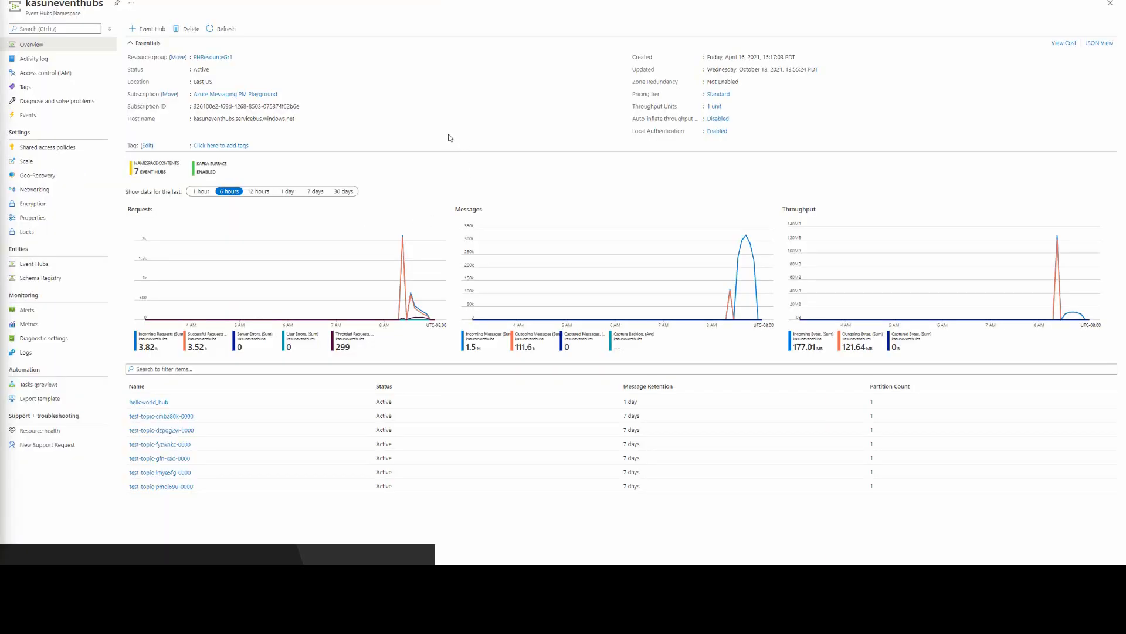
{"action": "mouse_move", "coordinate": [434, 164]}
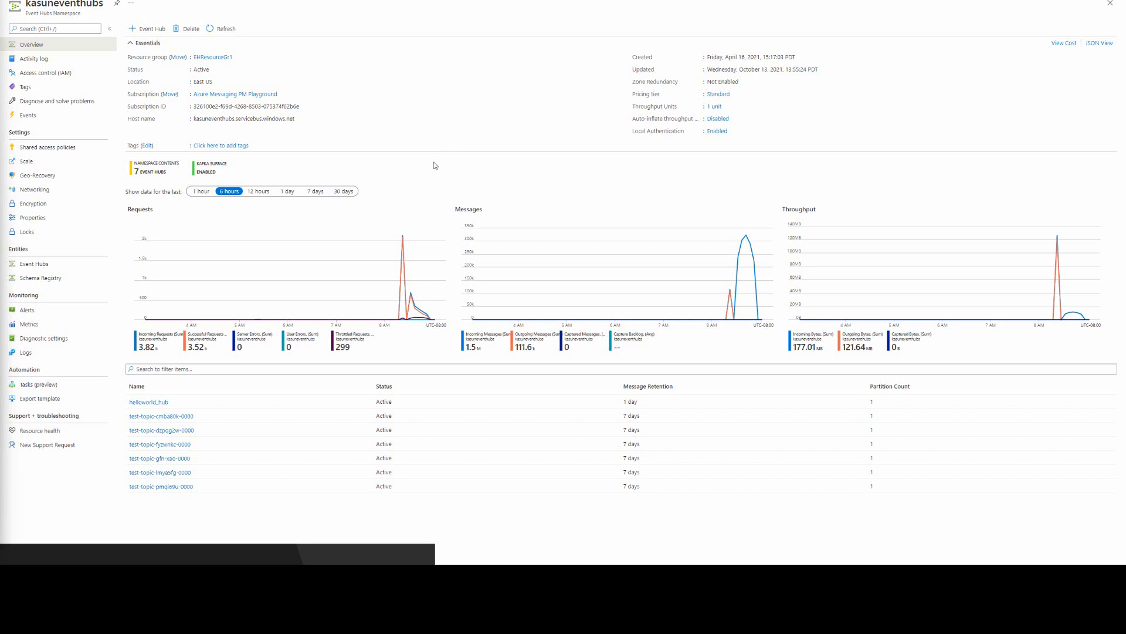
{"action": "mouse_move", "coordinate": [724, 95]}
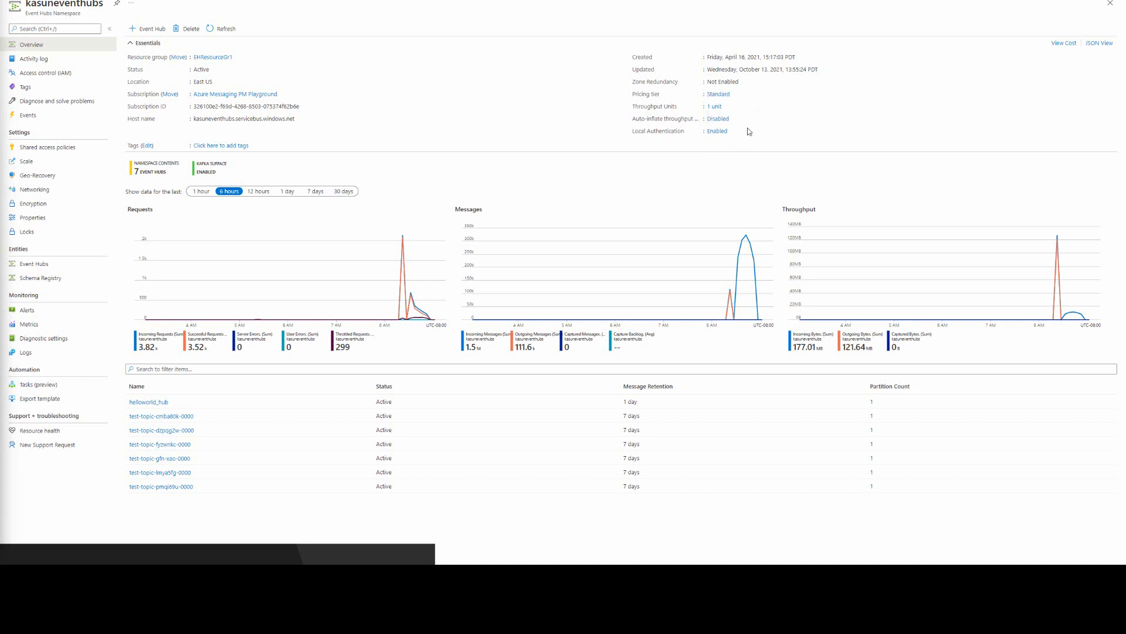
{"action": "mouse_move", "coordinate": [755, 146]}
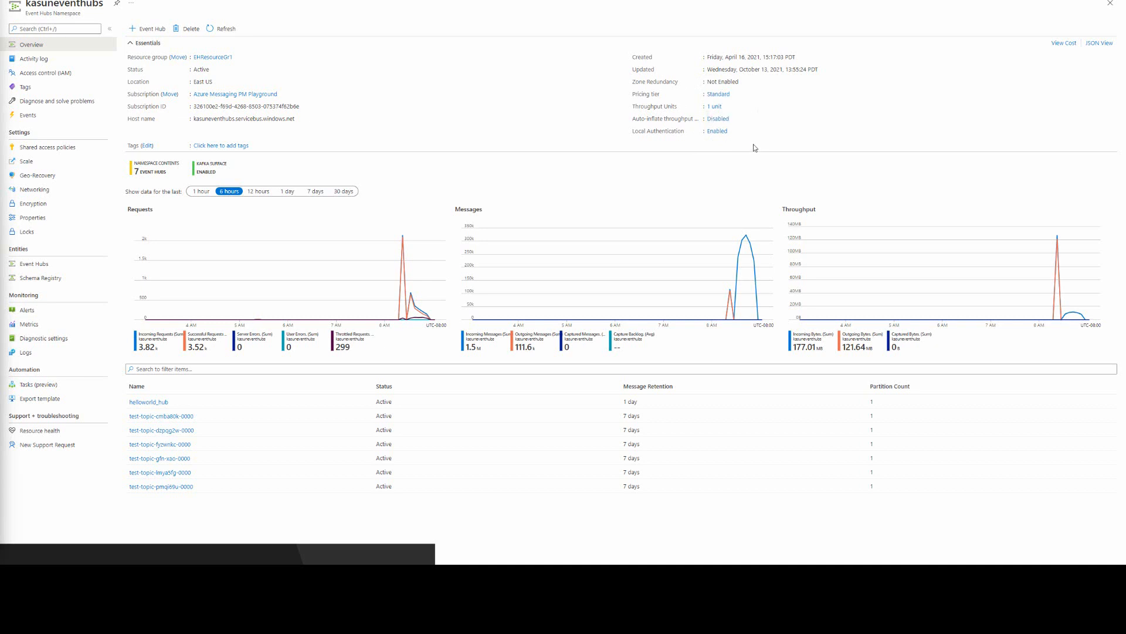
{"action": "mouse_move", "coordinate": [751, 146]}
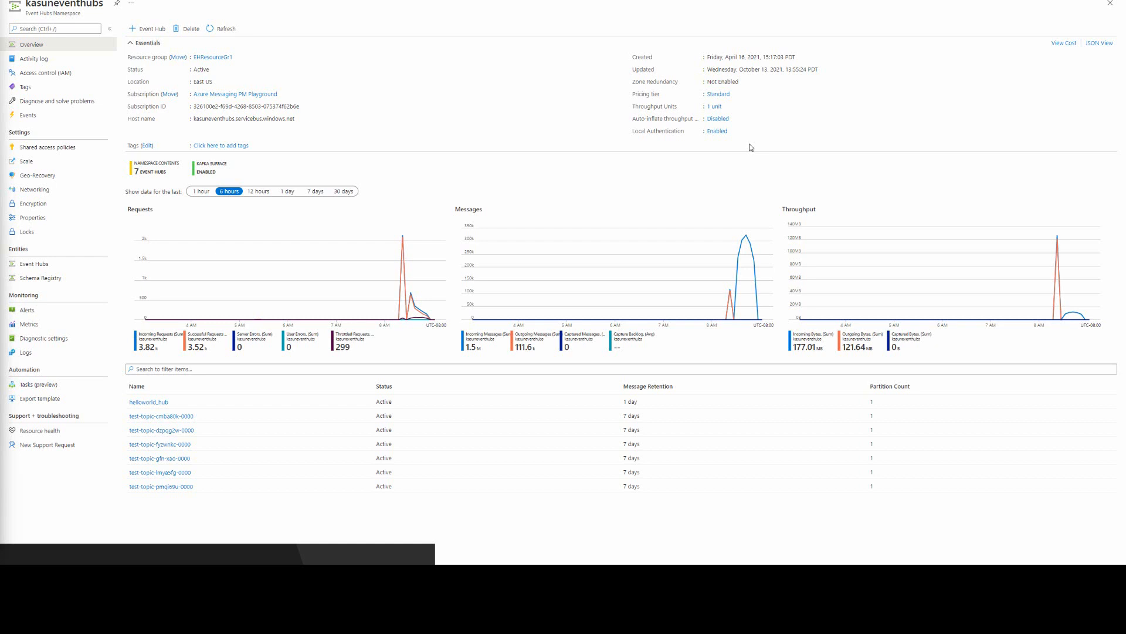
{"action": "mouse_move", "coordinate": [654, 148]}
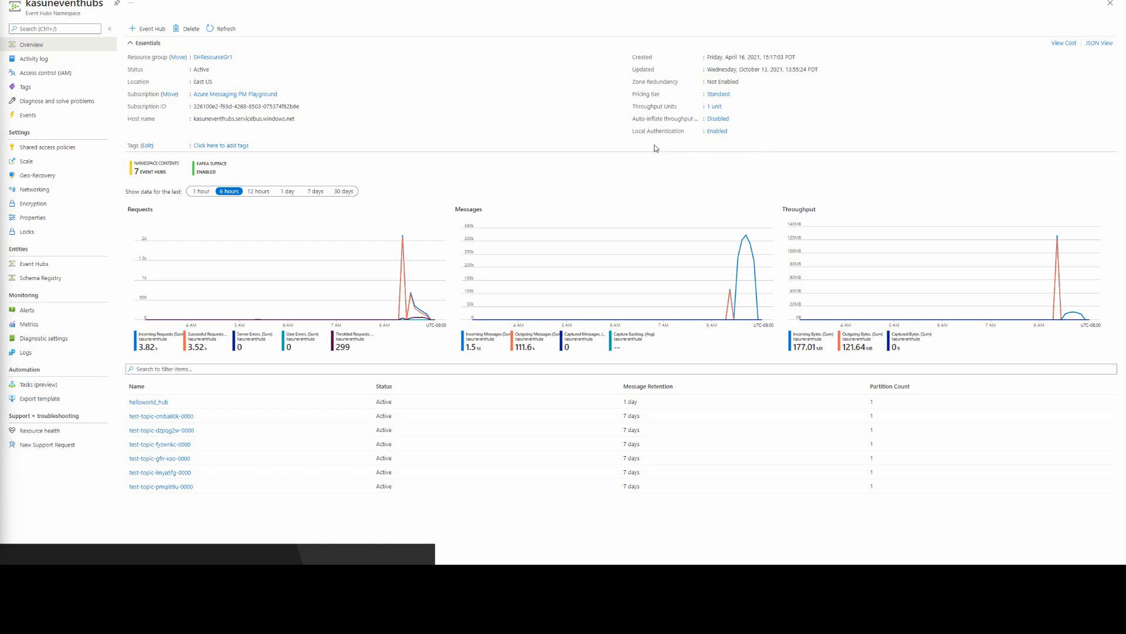